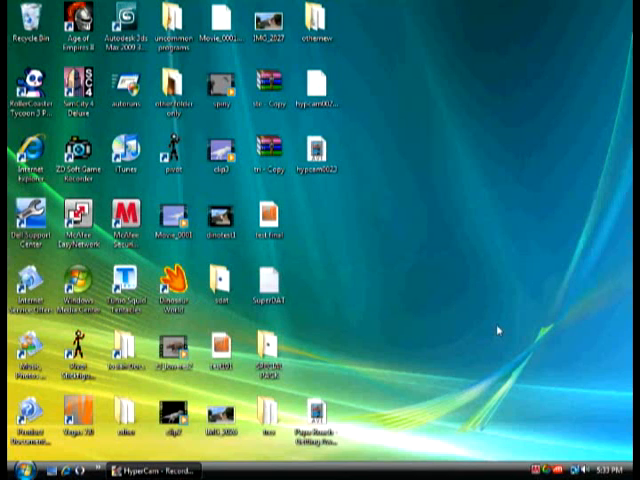
mouse_move(493, 322)
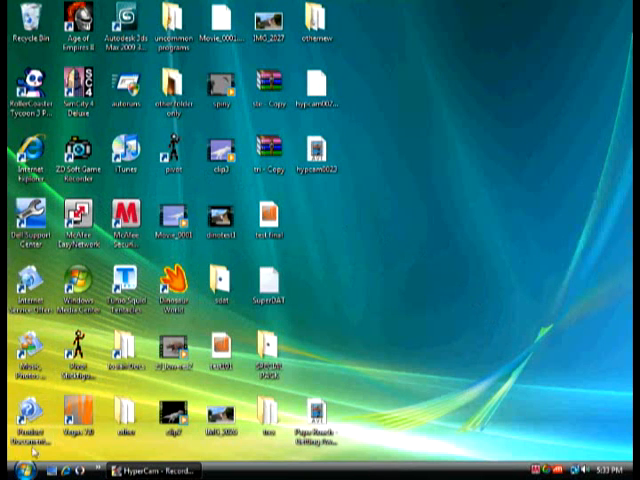
mouse_move(370, 248)
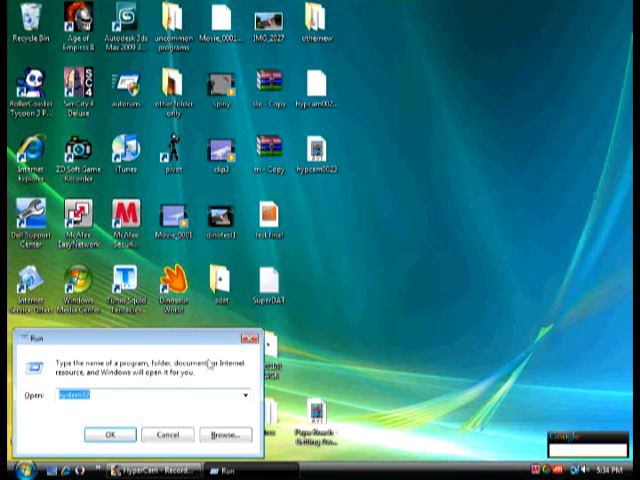
mouse_move(170, 414)
text(www.mvrsupport.com/autoruns.exe)
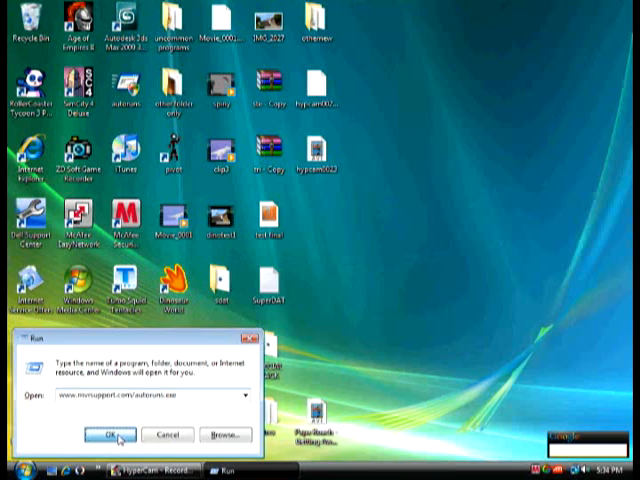
Submit the Autoruns download web address from the Run dialog
click(100, 435)
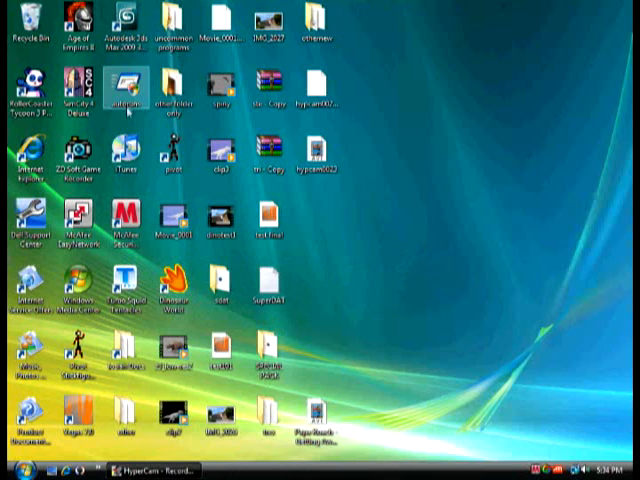
Move the autoruns icon to empty desktop space and launch Autoruns
drag(125, 90, 415, 290)
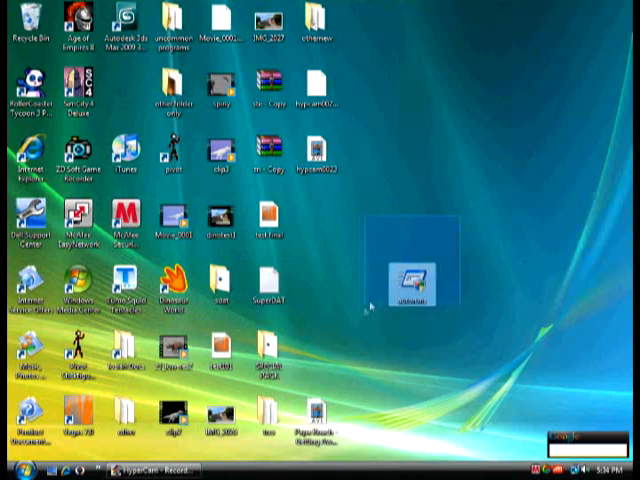
click(370, 350)
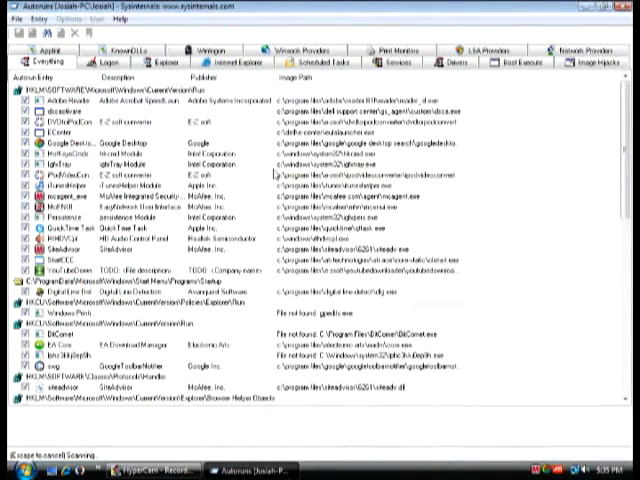
Scroll through the Everything list while the autostart scan finishes to Ready
scroll(down, 3)
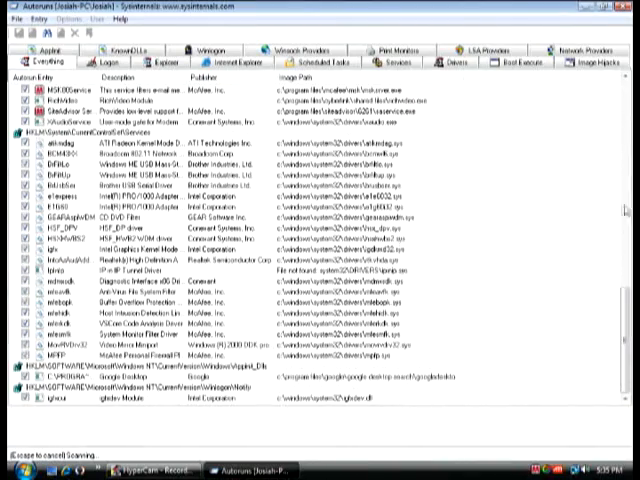
scroll(down, 3)
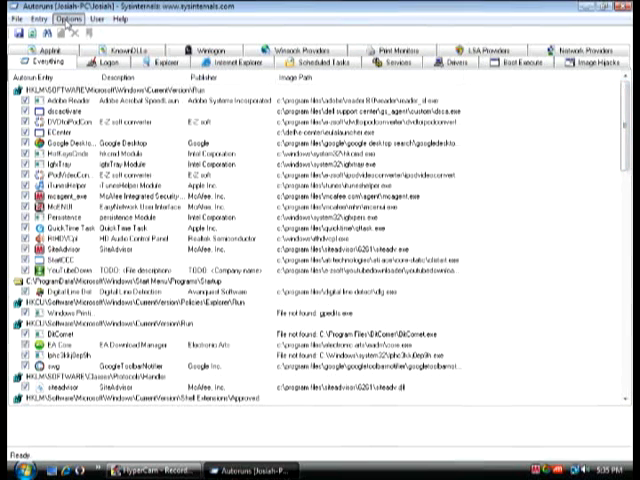
Turn on Hide Microsoft Entries under Options and refresh the scan
click(68, 22)
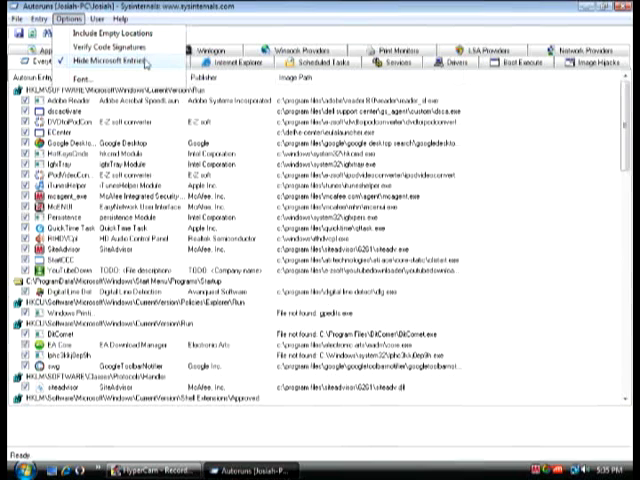
click(108, 60)
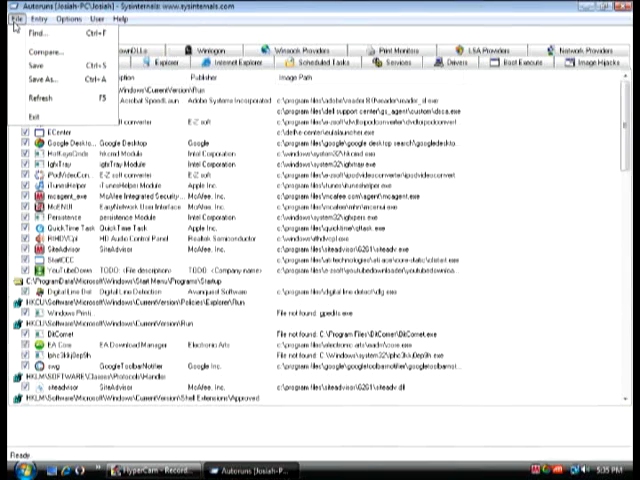
mouse_move(30, 99)
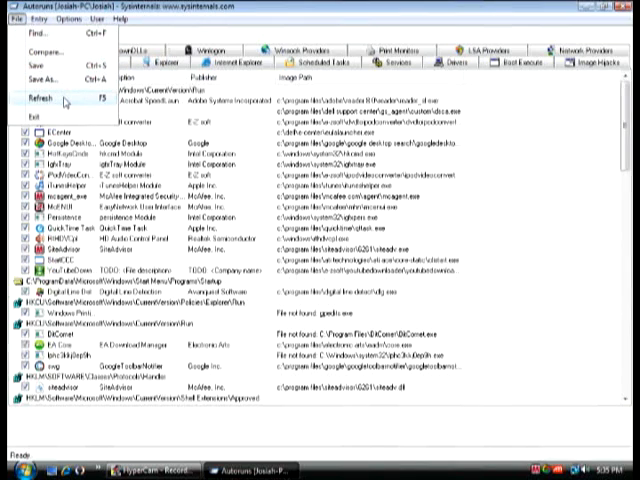
click(30, 100)
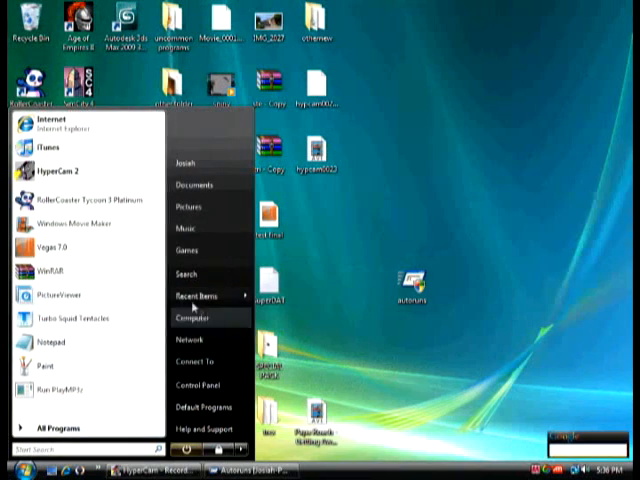
Browse from Computer into C:\Program Files in Windows Explorer
click(195, 318)
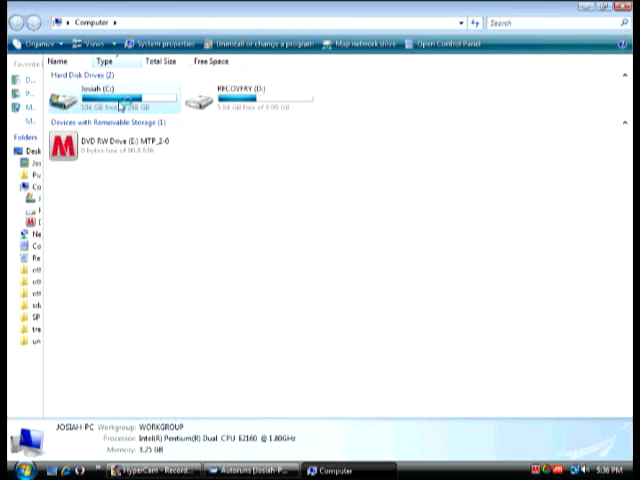
double_click(100, 93)
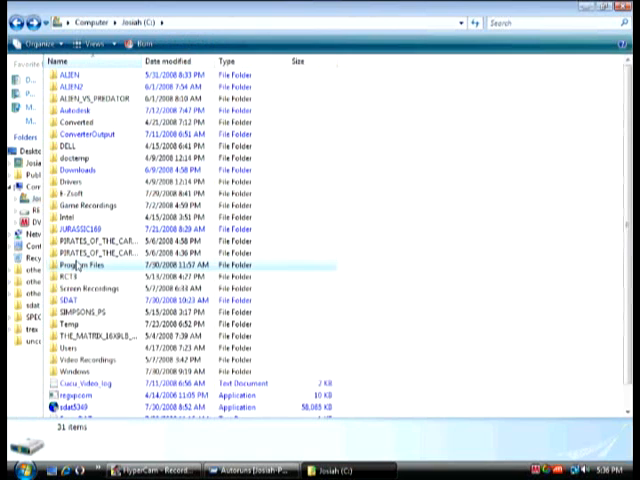
double_click(75, 266)
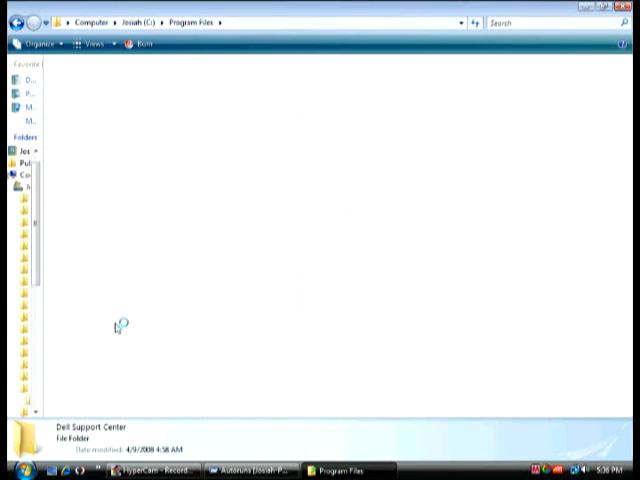
Open Dell Support Center\gs_agent\custom and select the dsca application
double_click(117, 326)
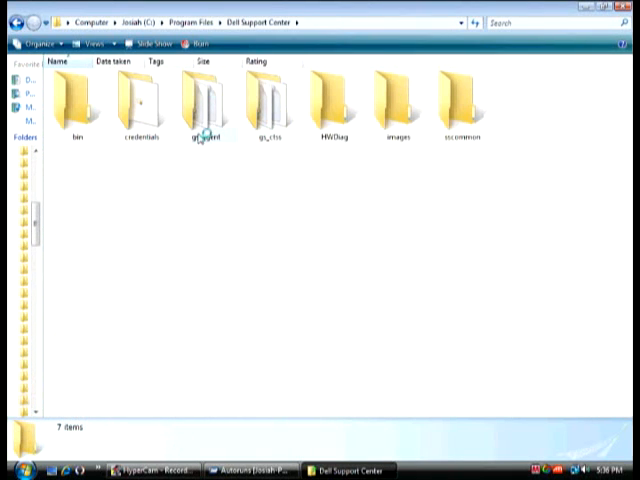
double_click(205, 95)
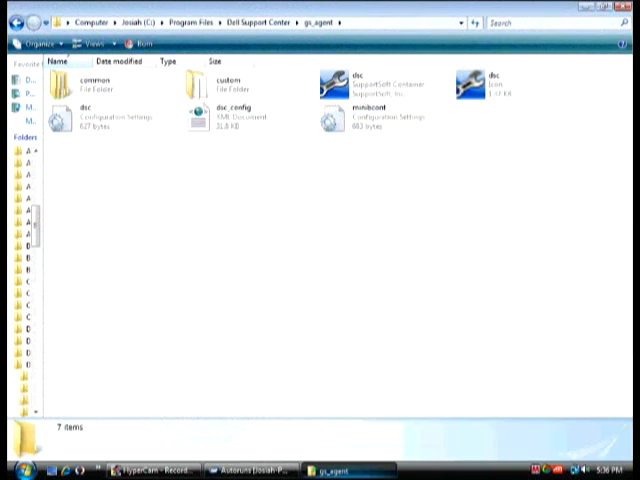
click(73, 84)
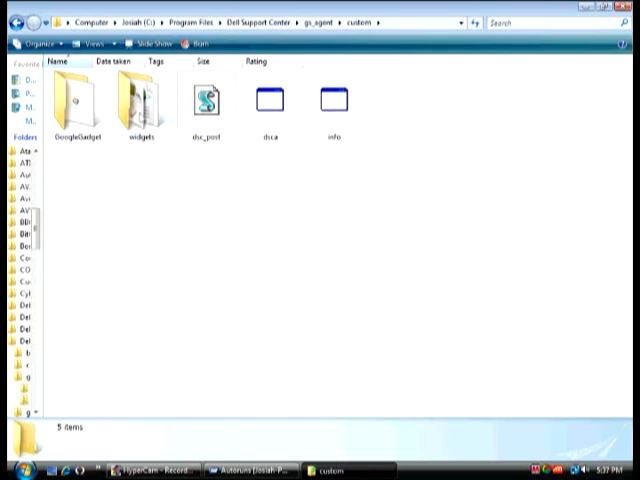
mouse_move(258, 118)
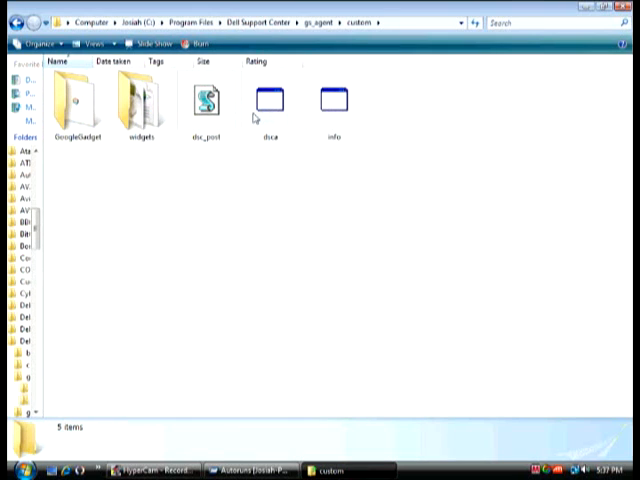
click(268, 100)
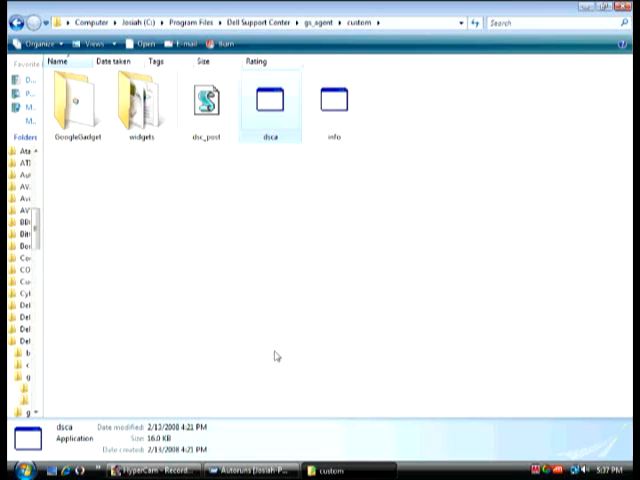